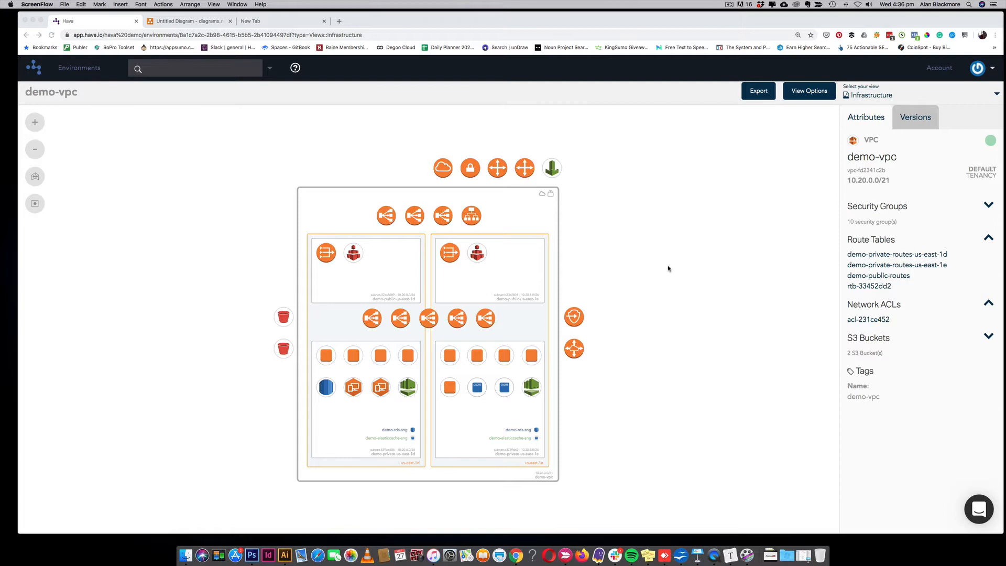
{"action": "mouse_move", "coordinate": [662, 287]}
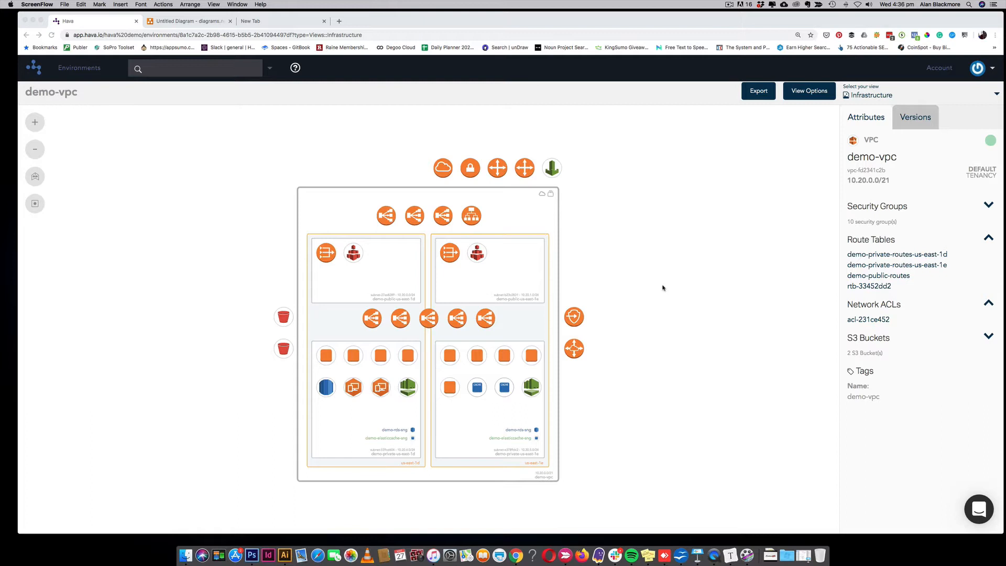
{"action": "mouse_move", "coordinate": [715, 174]}
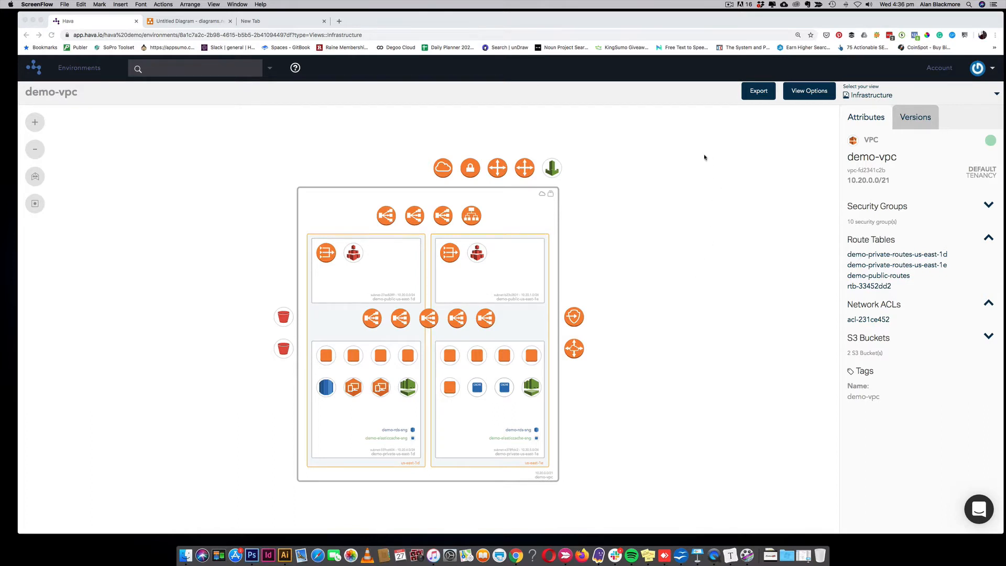
{"action": "mouse_move", "coordinate": [761, 105]}
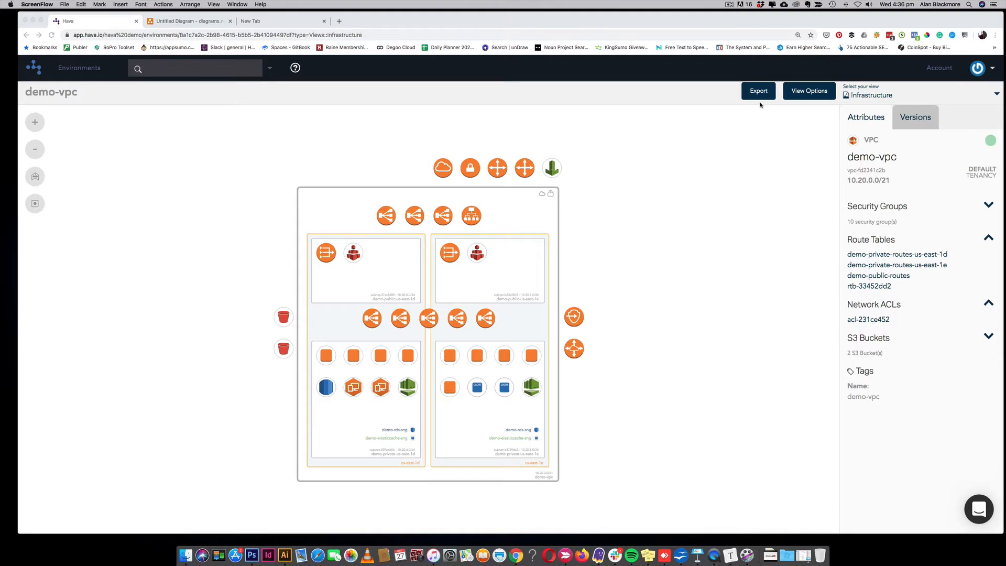
Export the demo-vpc diagram as VSDX and download the finished file
{"action": "left_click", "coordinate": [758, 91]}
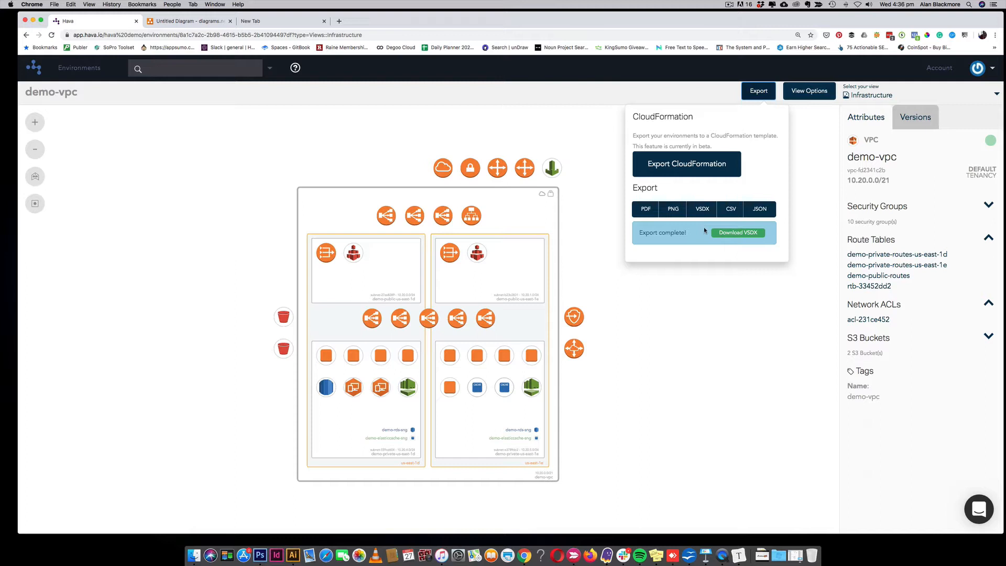
{"action": "left_click", "coordinate": [737, 233]}
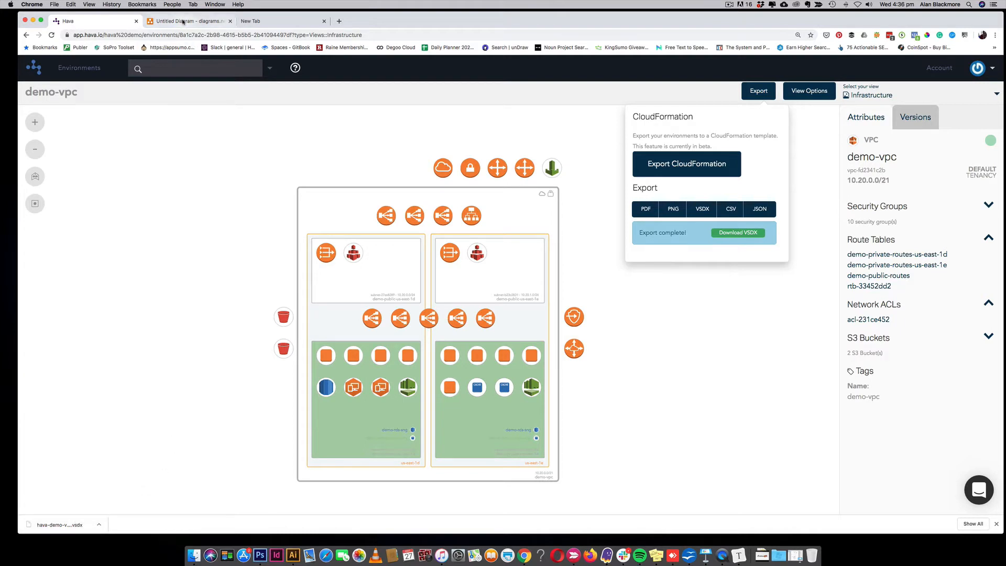
In the diagrams.net drawing, start a File > Import from > Device import
{"action": "left_click", "coordinate": [187, 21]}
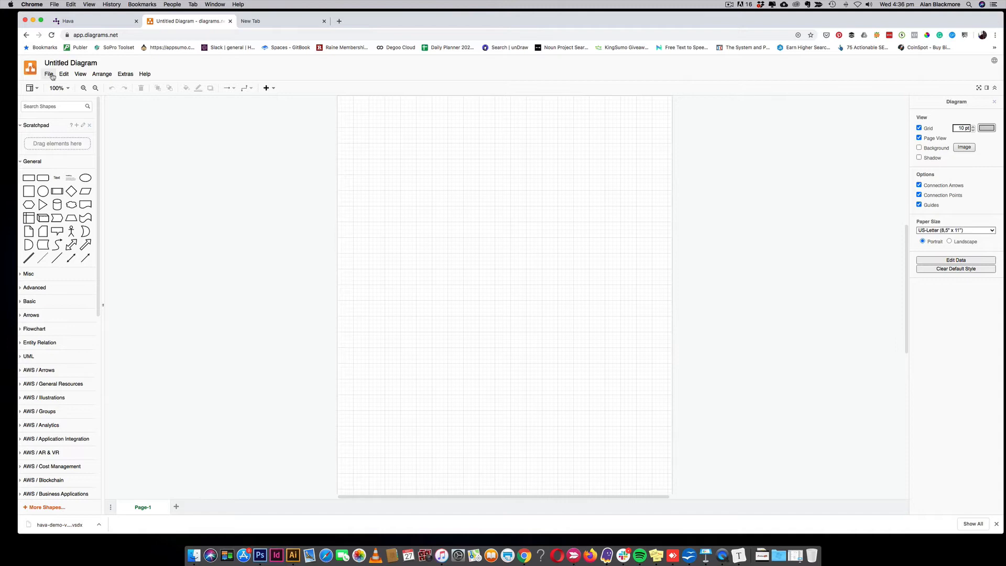
{"action": "left_click", "coordinate": [50, 73]}
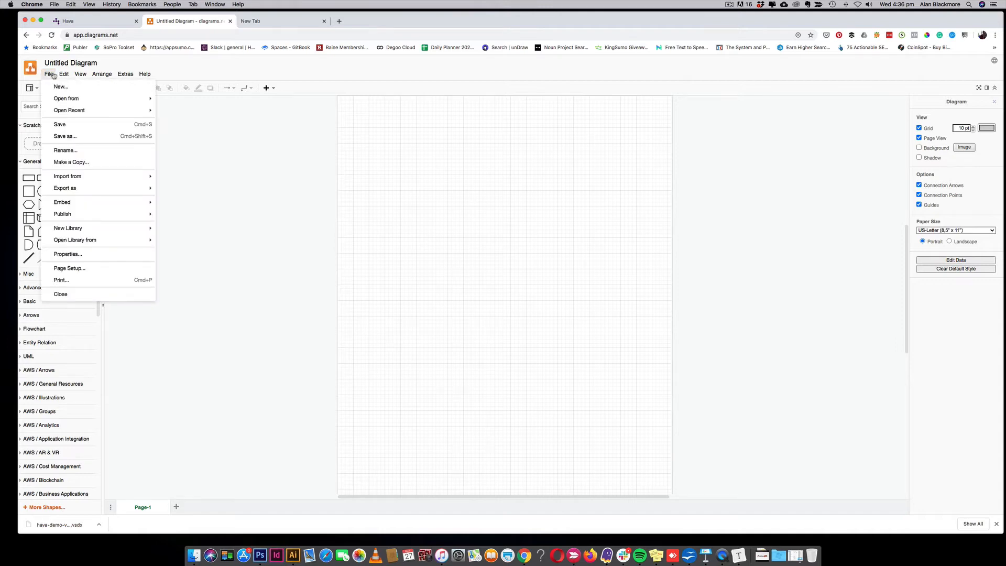
{"action": "mouse_move", "coordinate": [68, 176]}
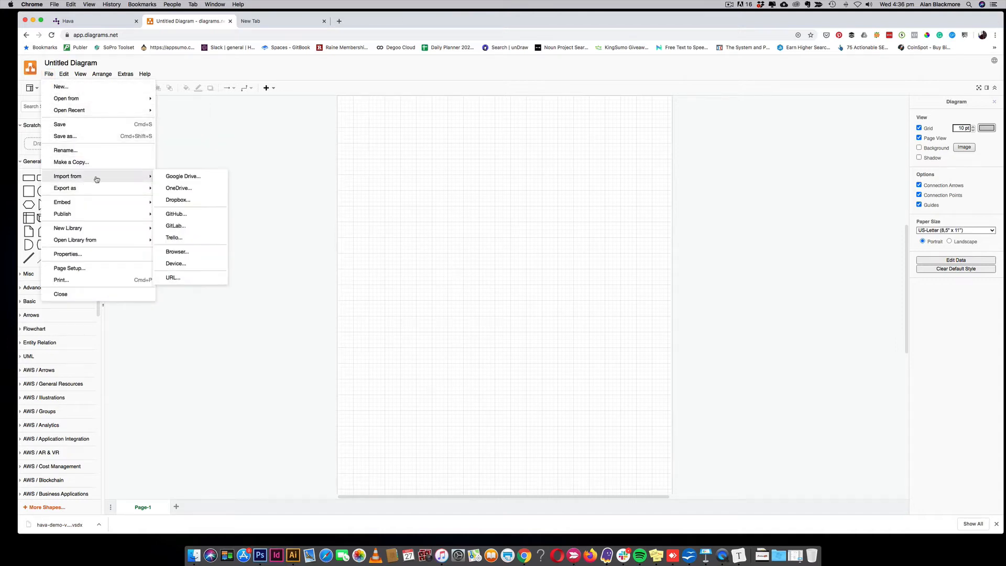
{"action": "left_click", "coordinate": [179, 266]}
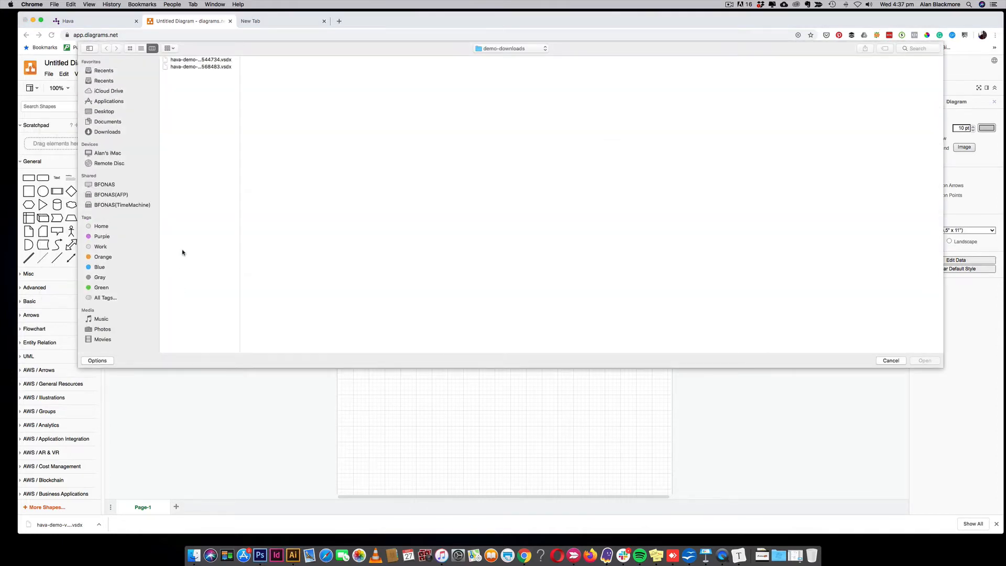
Import hava-demo-vpc-infrastructure-1590568483.vsdx so the VPC shapes land on the canvas
{"action": "left_click", "coordinate": [199, 67]}
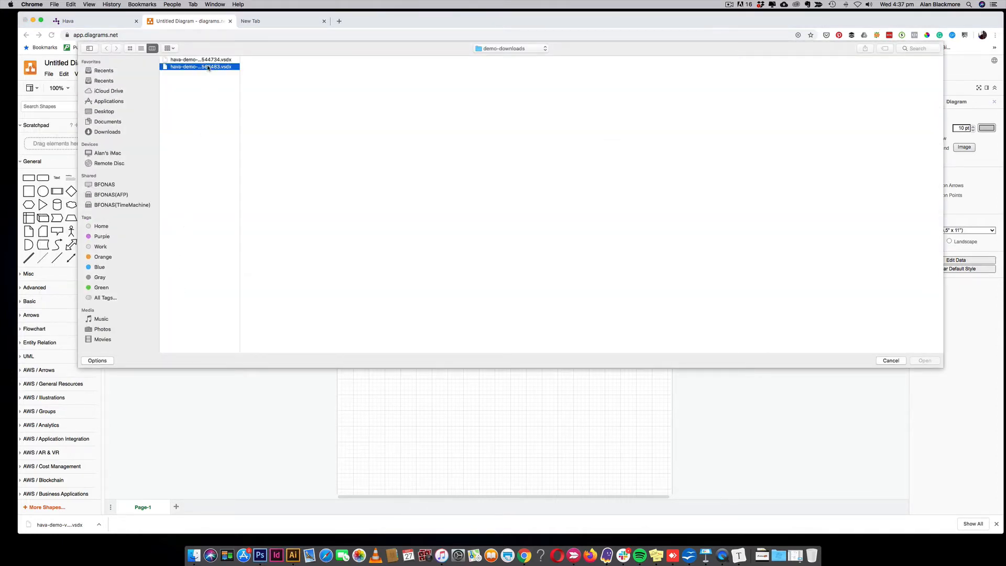
{"action": "left_click", "coordinate": [200, 67]}
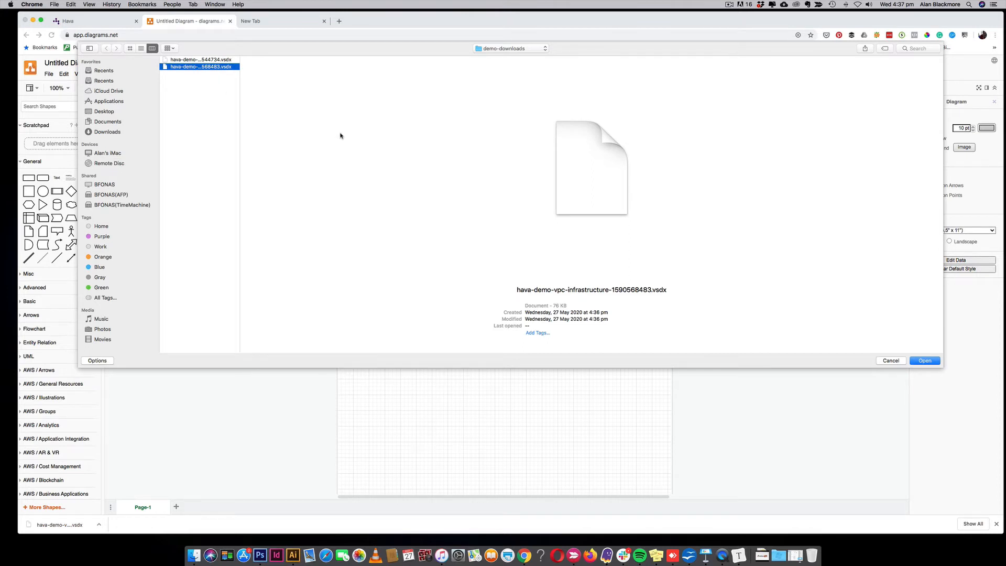
{"action": "mouse_move", "coordinate": [742, 333]}
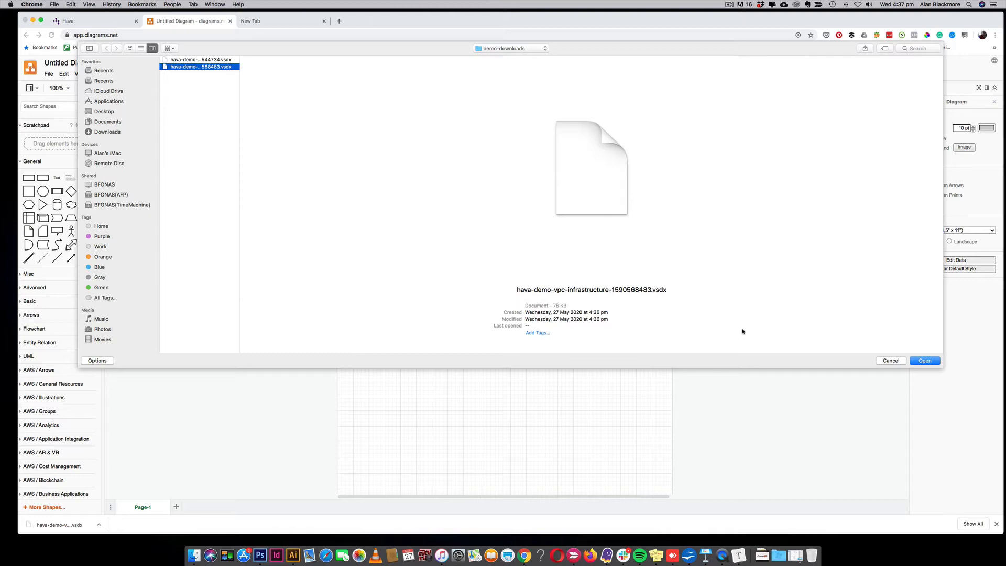
{"action": "left_click", "coordinate": [925, 360]}
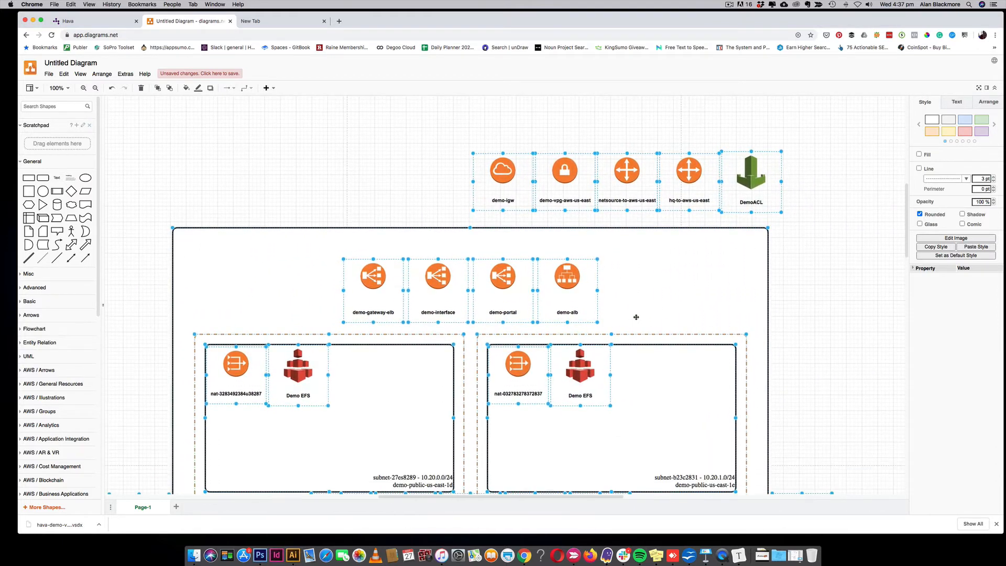
Deselect the imported shapes and scroll down through the VPC diagram toward the gateway icons
{"action": "left_click", "coordinate": [824, 334]}
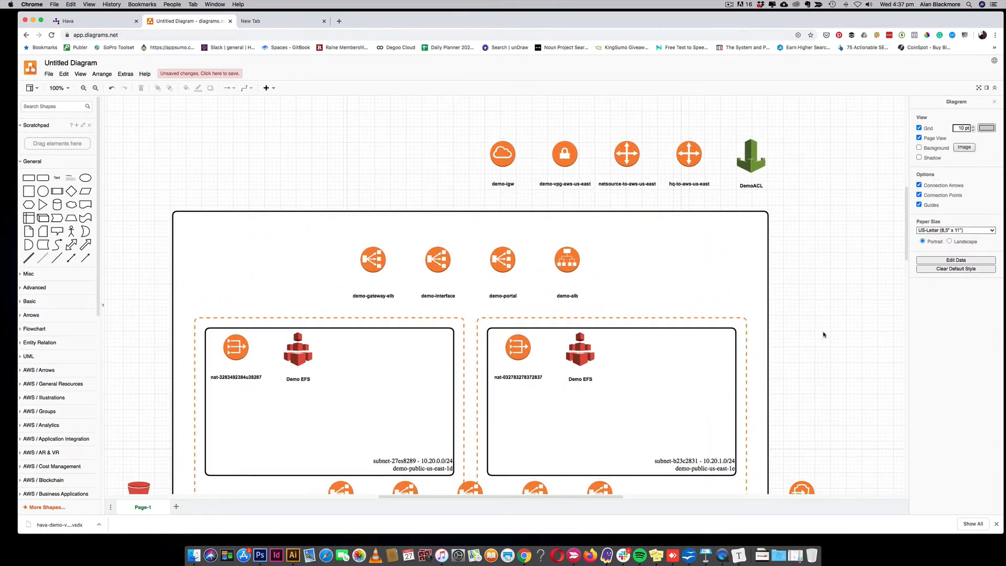
{"action": "scroll", "scroll_direction": "down", "scroll_amount": 3}
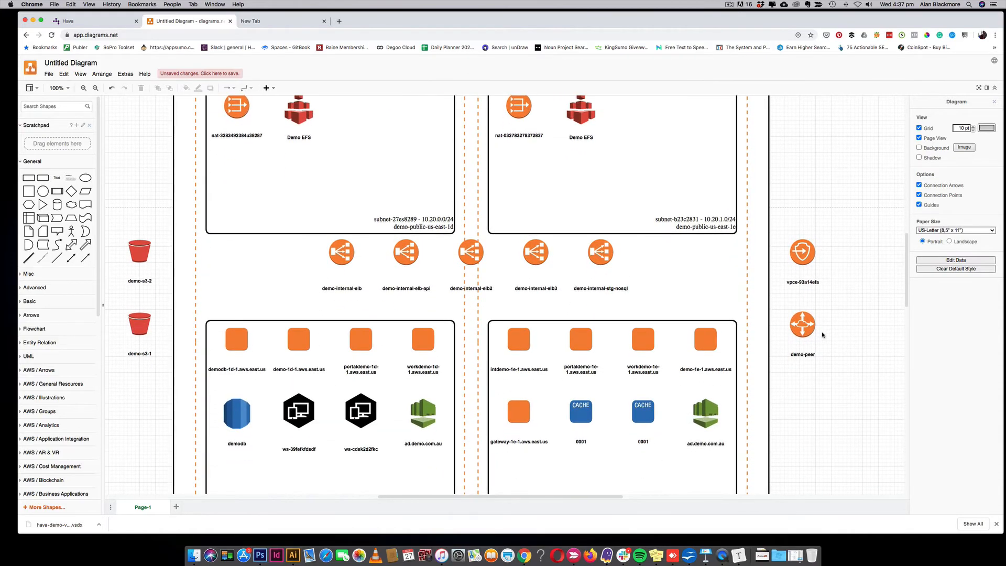
{"action": "scroll", "scroll_direction": "down", "scroll_amount": 3}
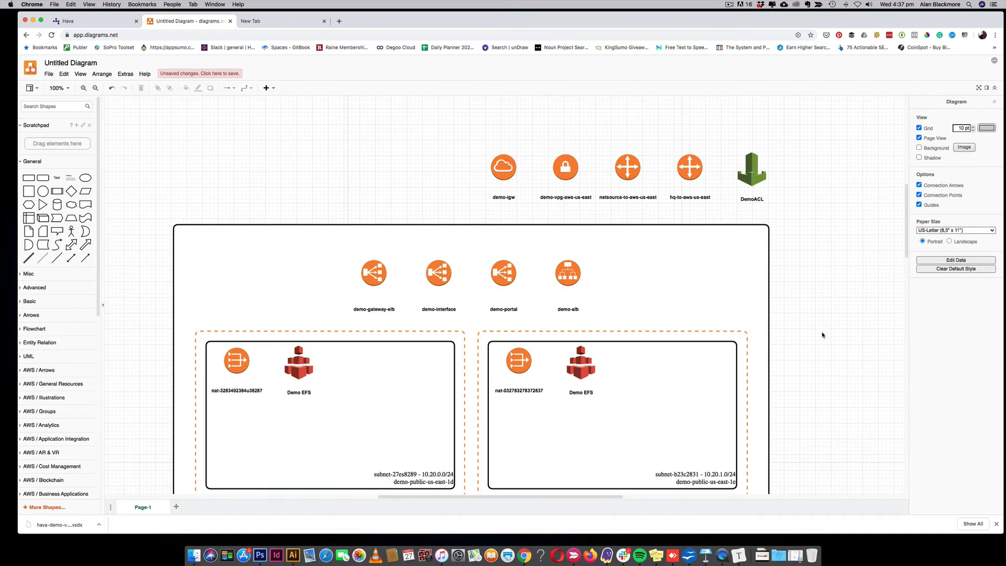
{"action": "scroll", "scroll_direction": "down", "scroll_amount": 3}
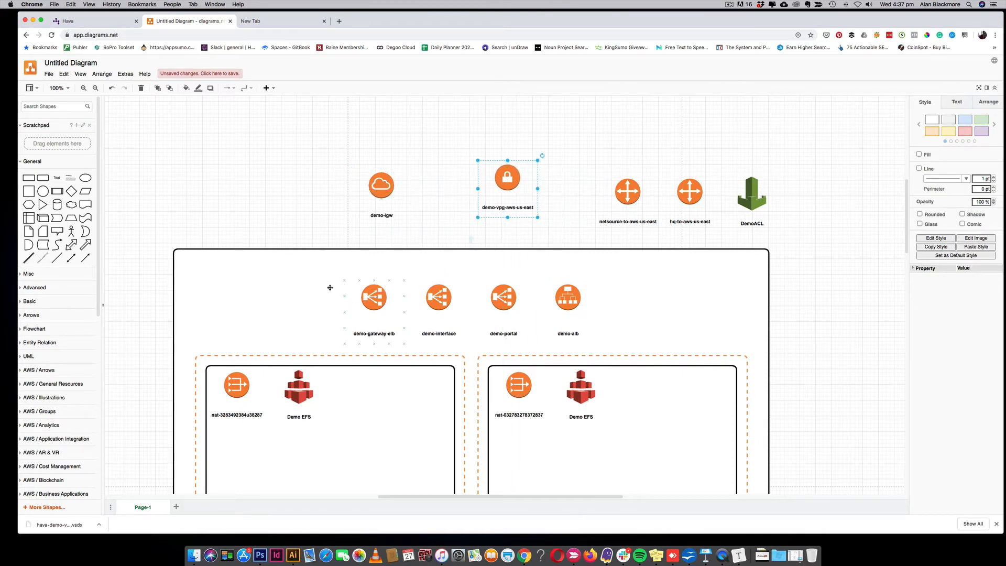
Duplicate the demo-igw cloud icon via its context menu, placing the copy beside it
{"action": "right_click", "coordinate": [382, 185]}
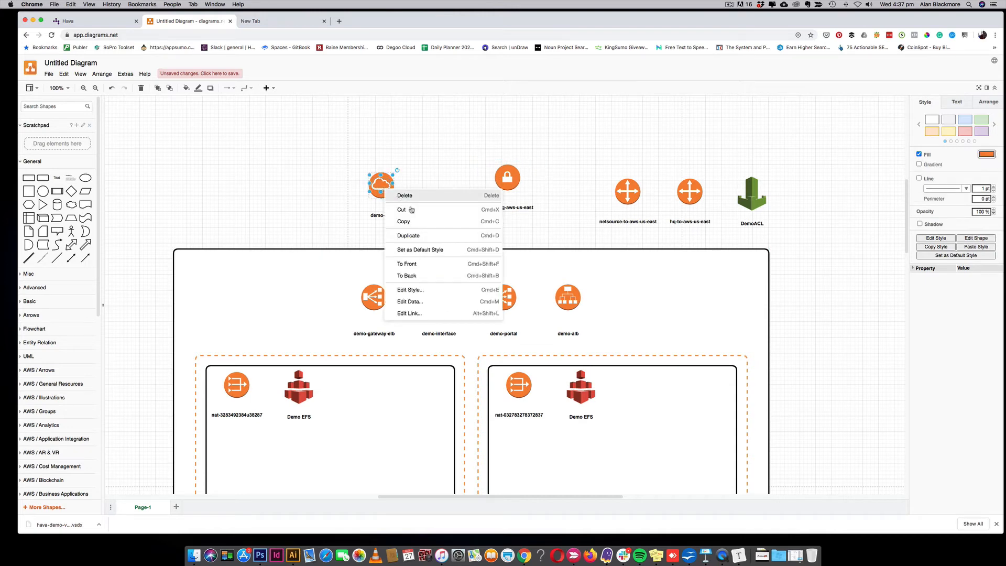
{"action": "left_click", "coordinate": [419, 201]}
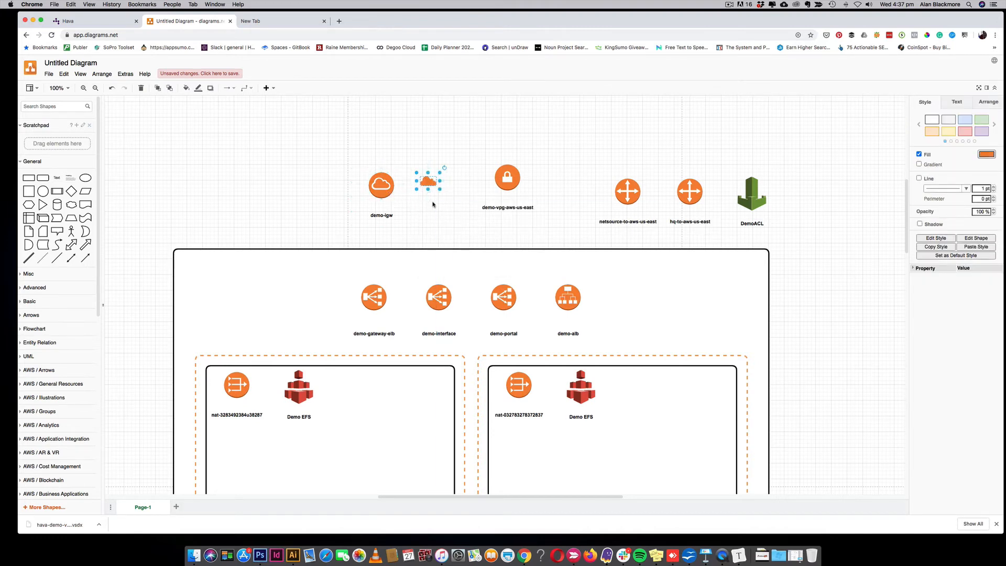
{"action": "mouse_move", "coordinate": [131, 306]}
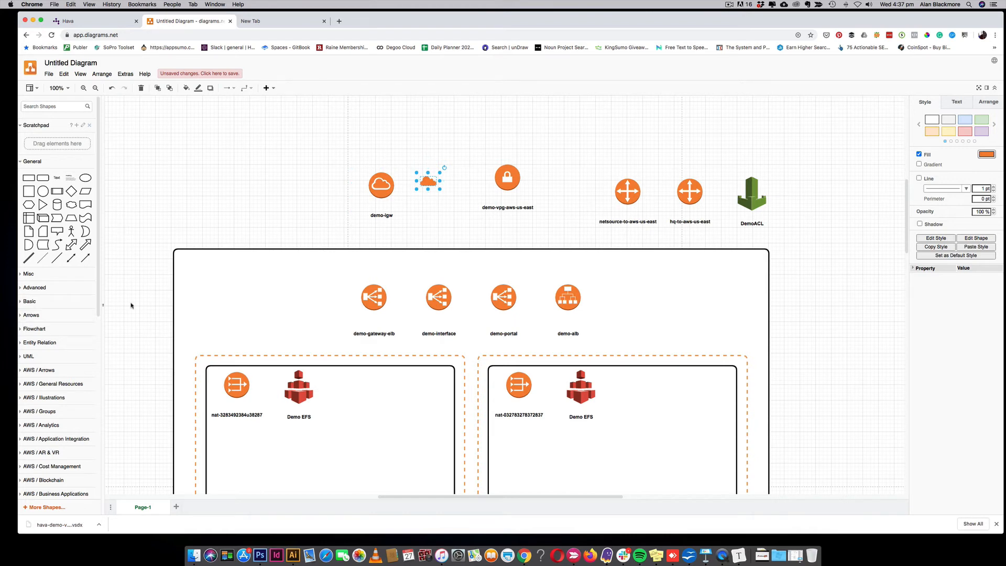
{"action": "mouse_move", "coordinate": [164, 274]}
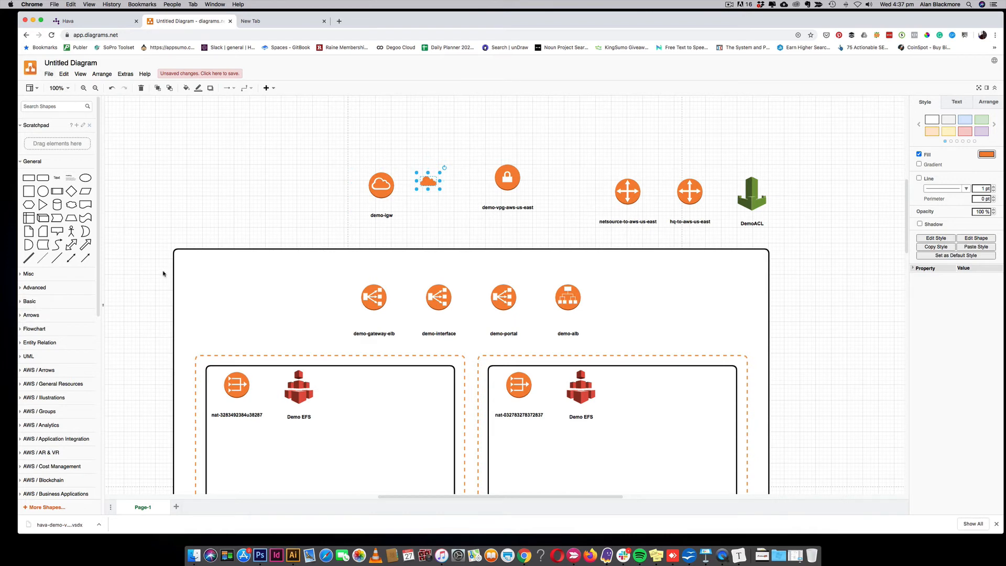
{"action": "scroll", "scroll_direction": "down", "scroll_amount": 3}
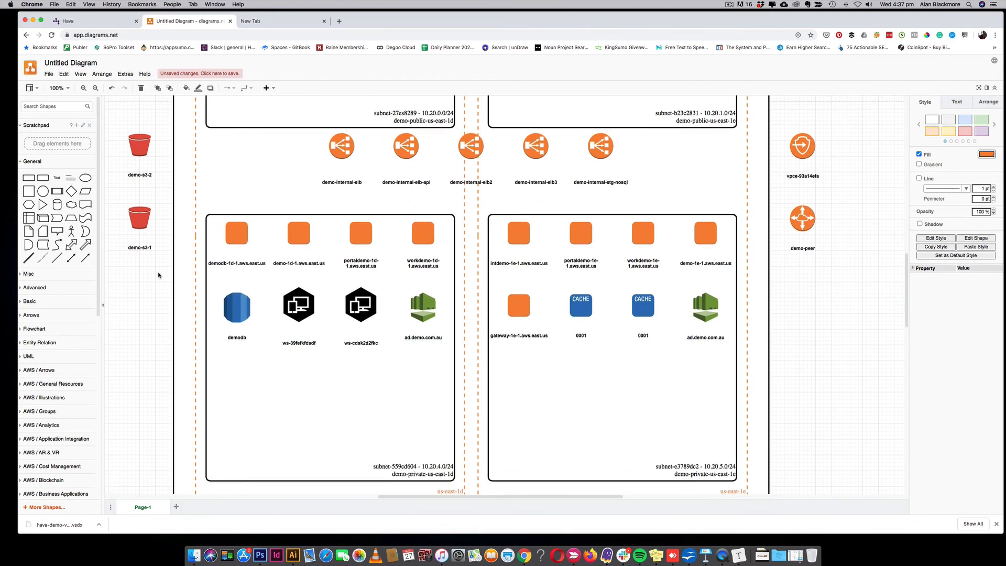
{"action": "scroll", "scroll_direction": "down", "scroll_amount": 3}
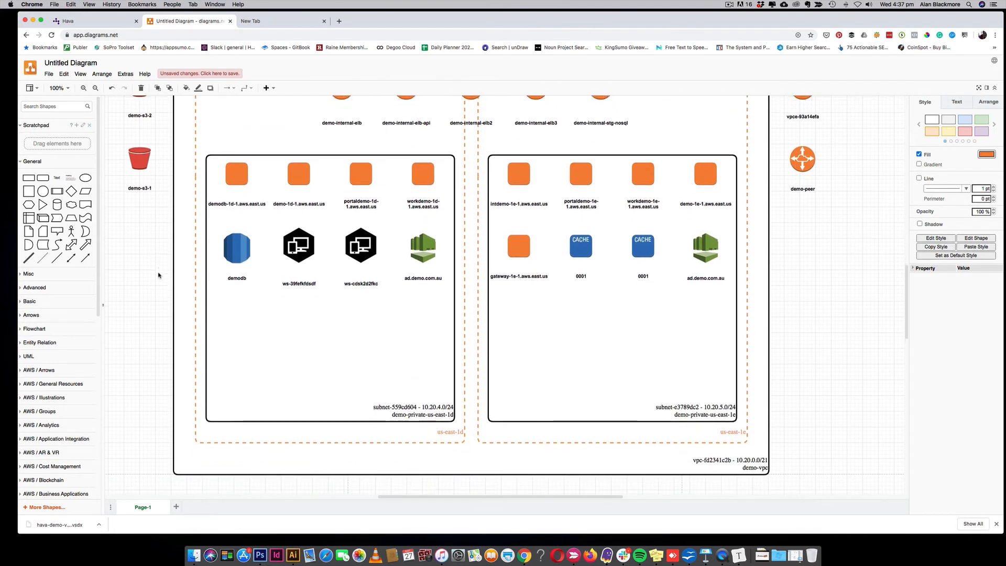
{"action": "scroll", "scroll_direction": "down", "scroll_amount": 3}
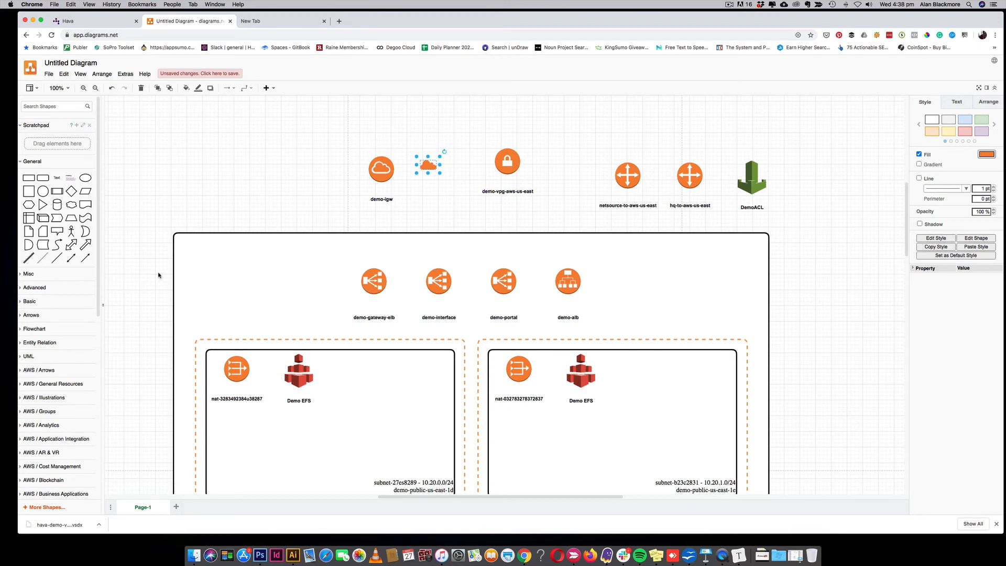
{"action": "mouse_move", "coordinate": [151, 267]}
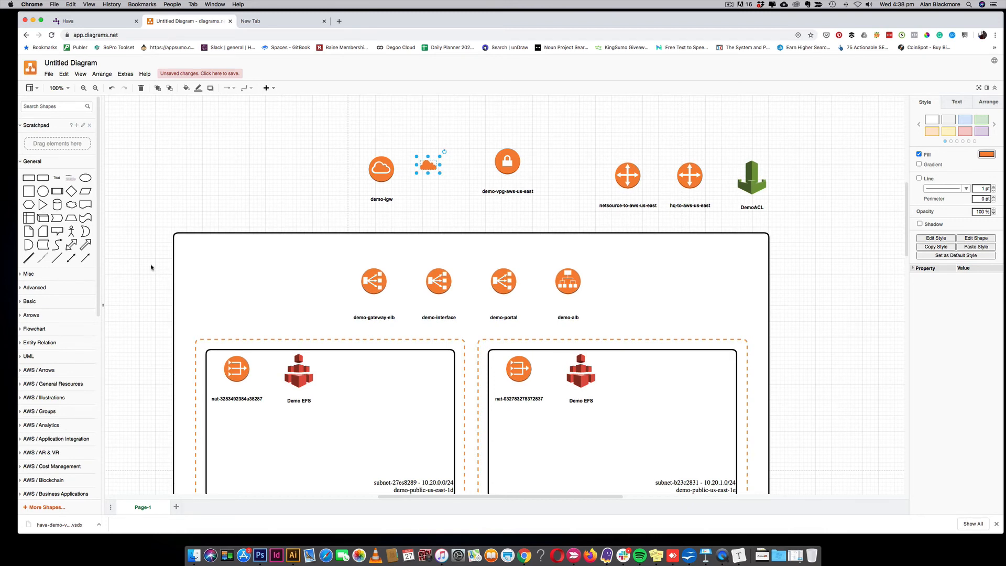
{"action": "mouse_move", "coordinate": [153, 267]}
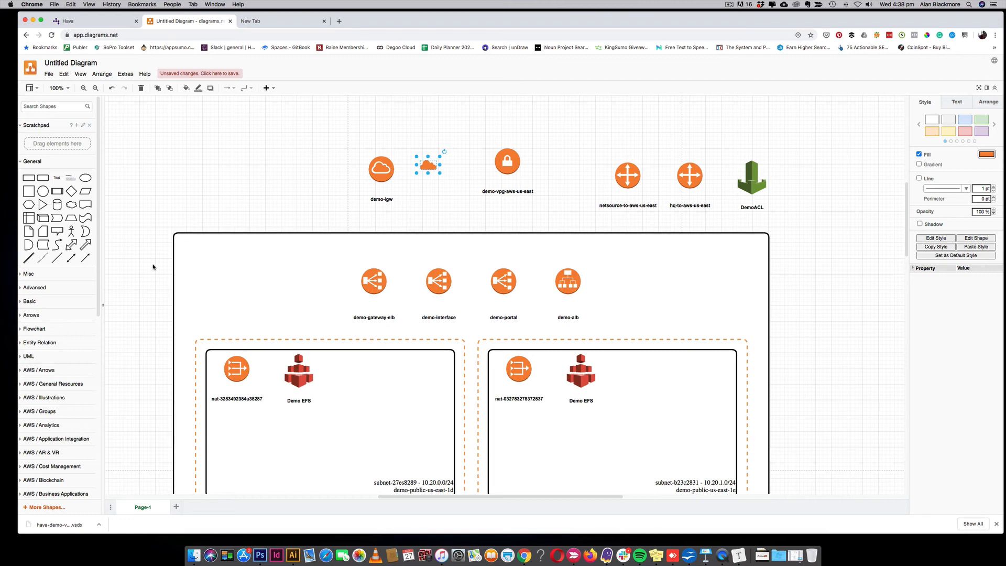
{"action": "mouse_move", "coordinate": [144, 268]}
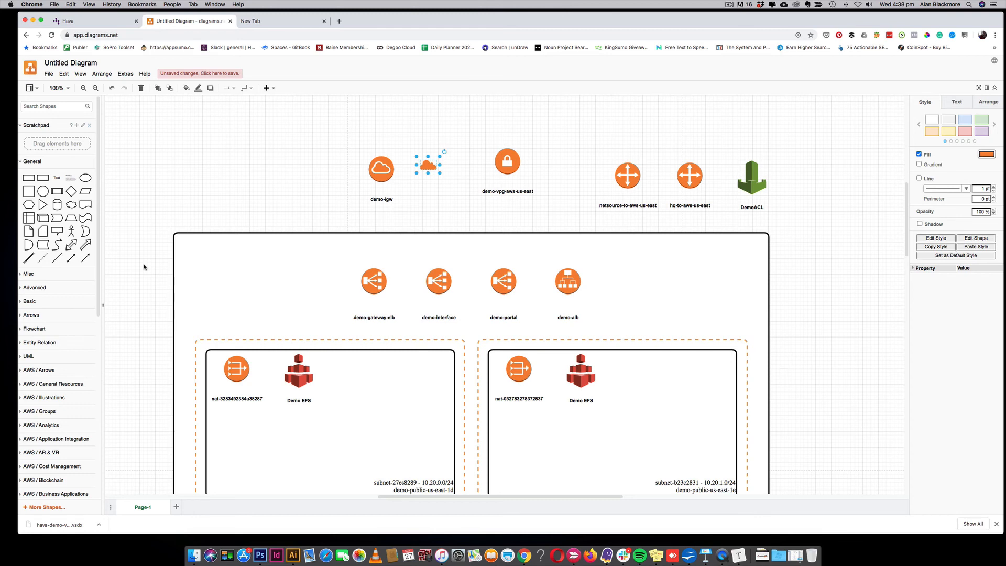
{"action": "scroll", "scroll_direction": "down", "scroll_amount": 3}
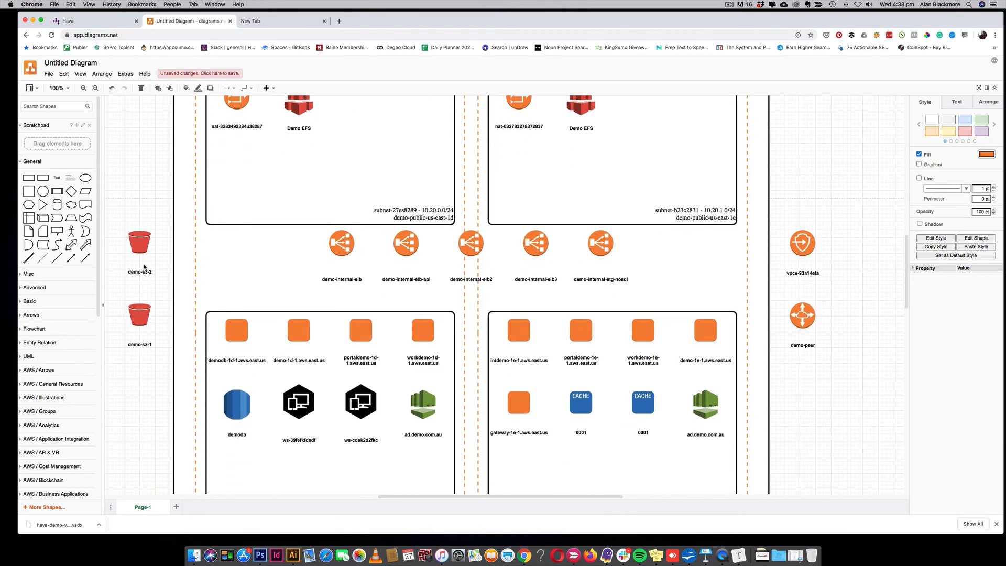
{"action": "scroll", "scroll_direction": "down", "scroll_amount": 3}
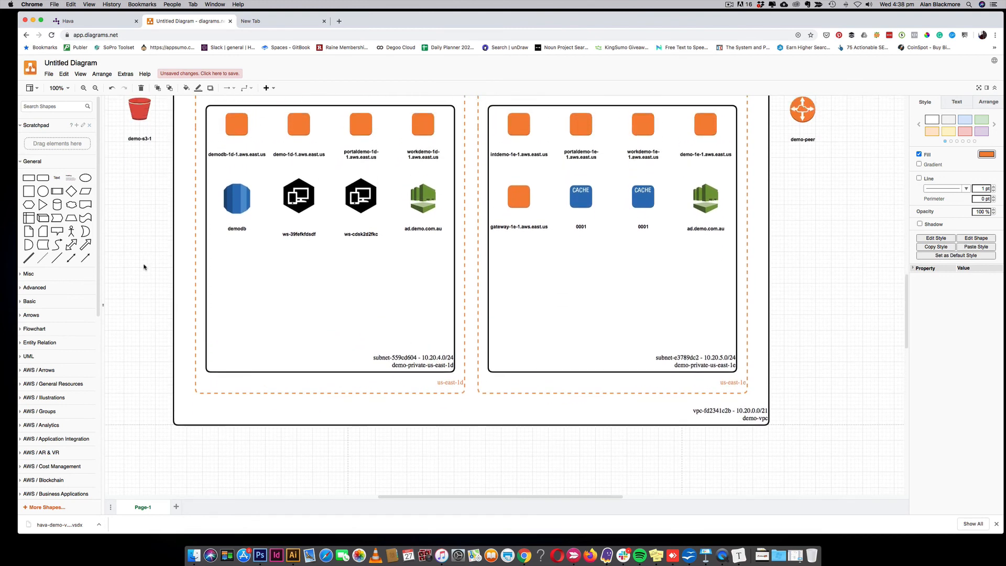